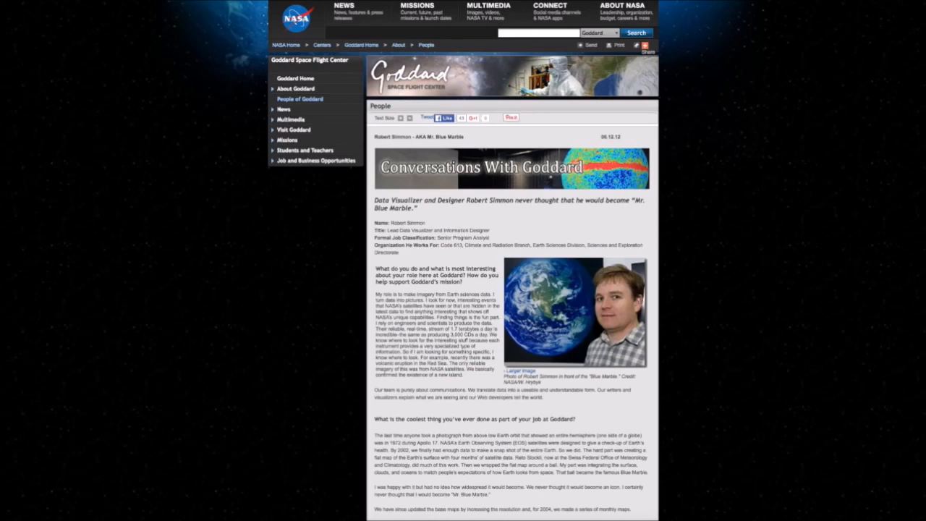
{"action": "mouse_move", "coordinate": [355, 422]}
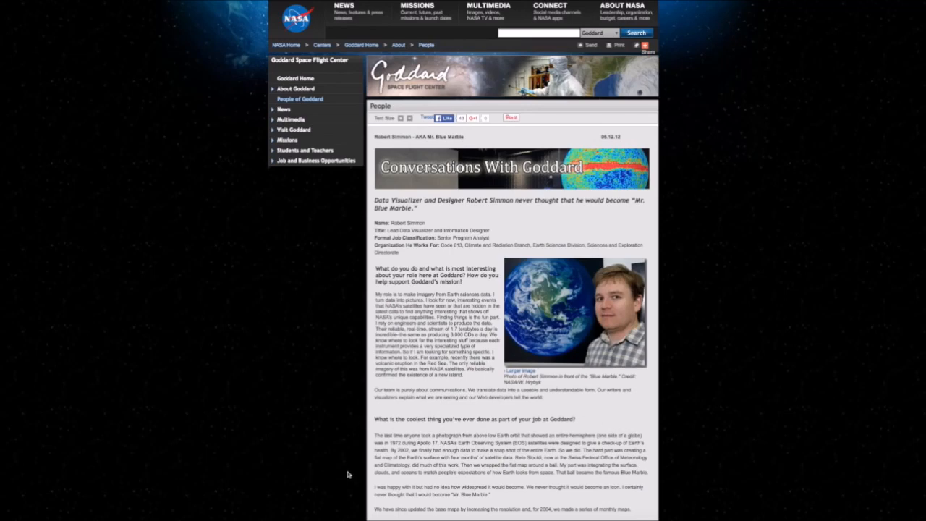
{"action": "scroll", "scroll_direction": "down", "scroll_amount": 3}
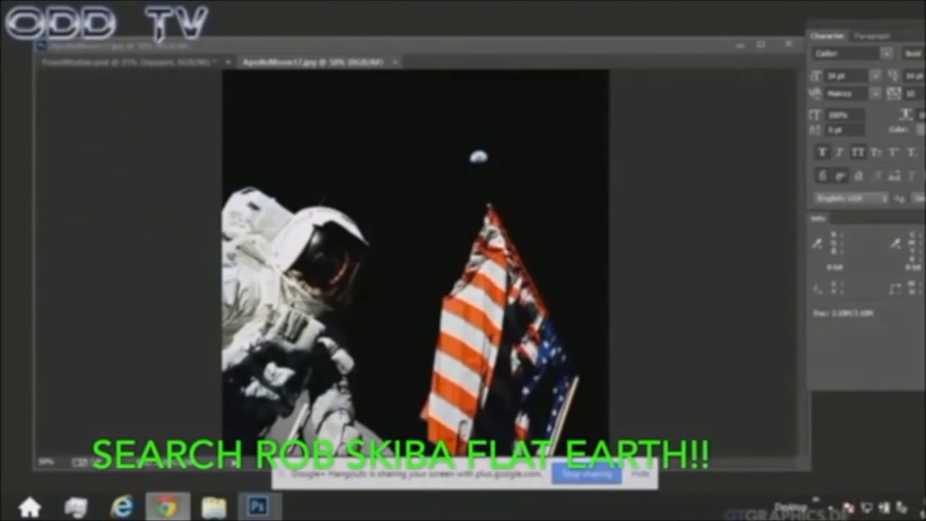
{"action": "mouse_move", "coordinate": [796, 13]}
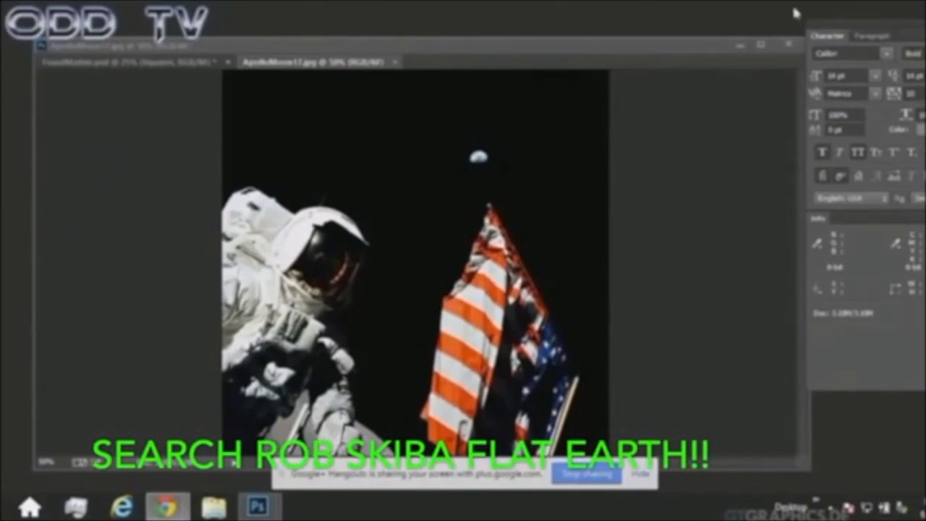